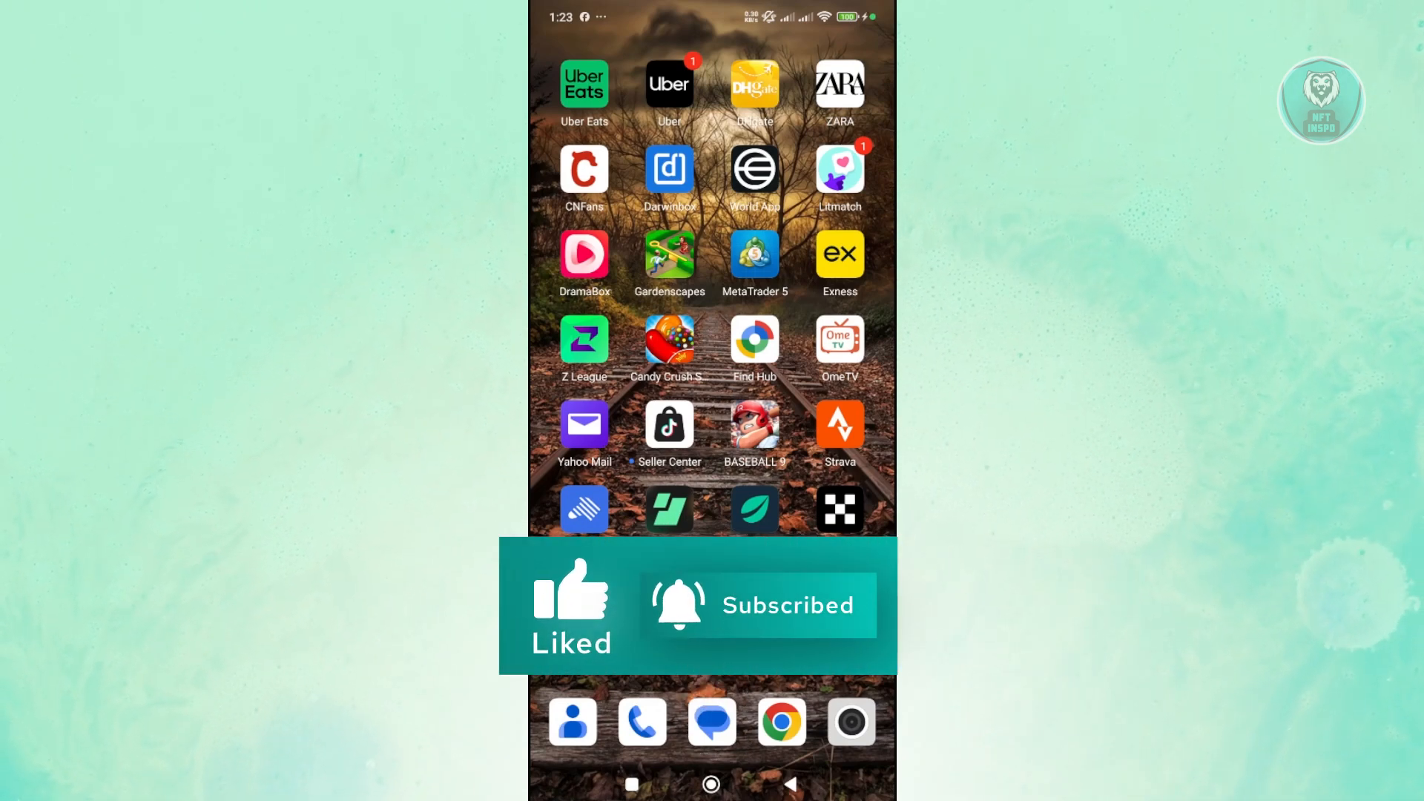
# Step: Swipe back across the home screen pages to the first page holding the Play Store icon
pyautogui.click(838, 427)
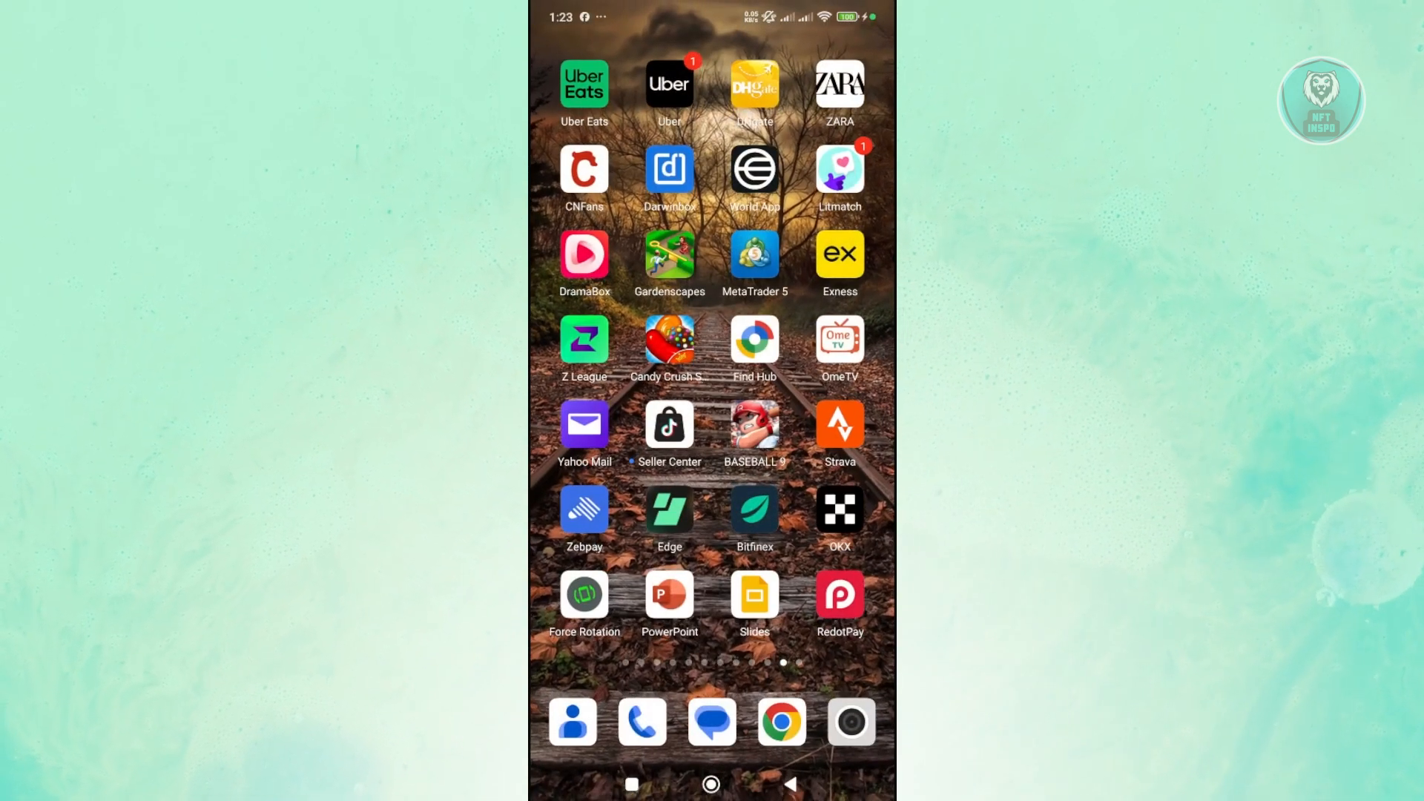
pyautogui.hscroll(-3)
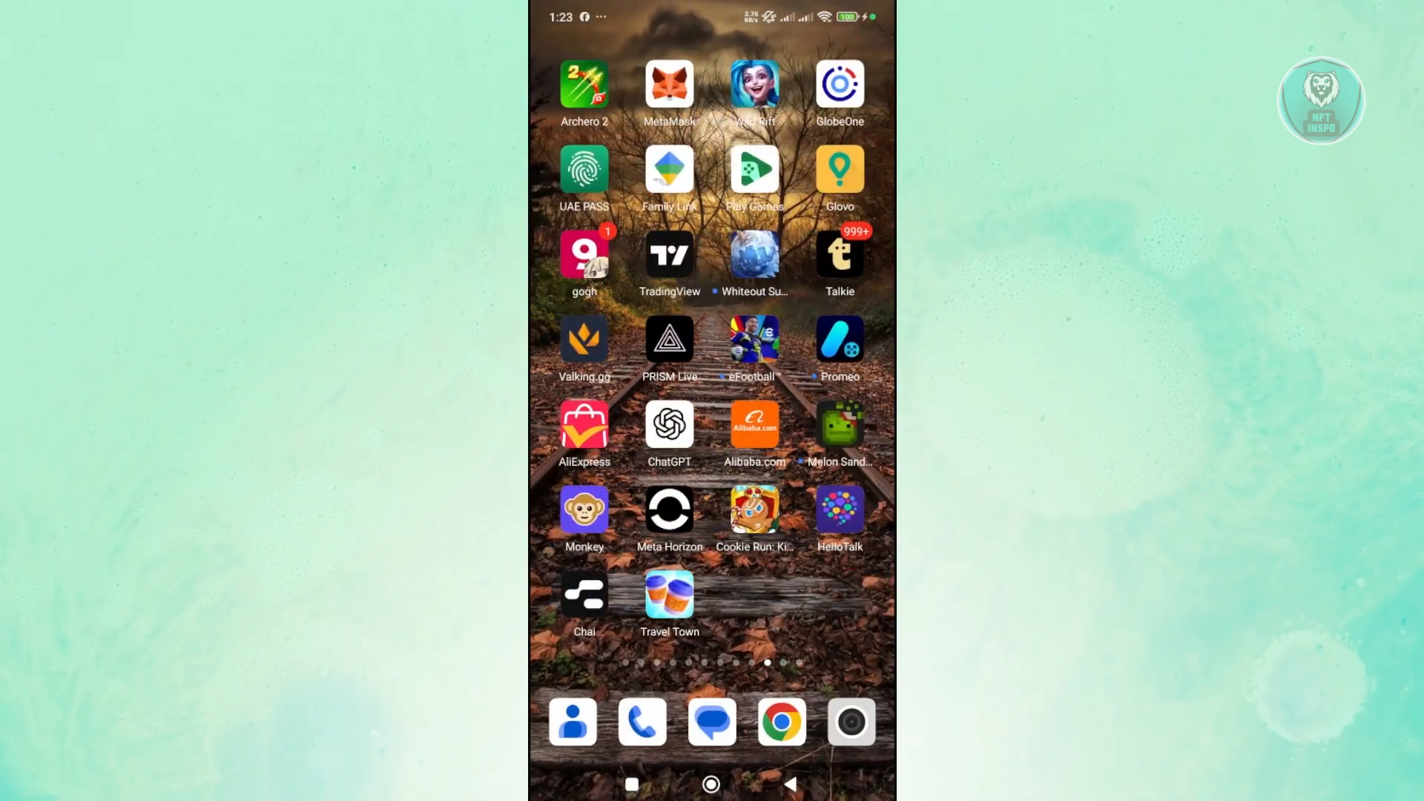
pyautogui.hscroll(-3)
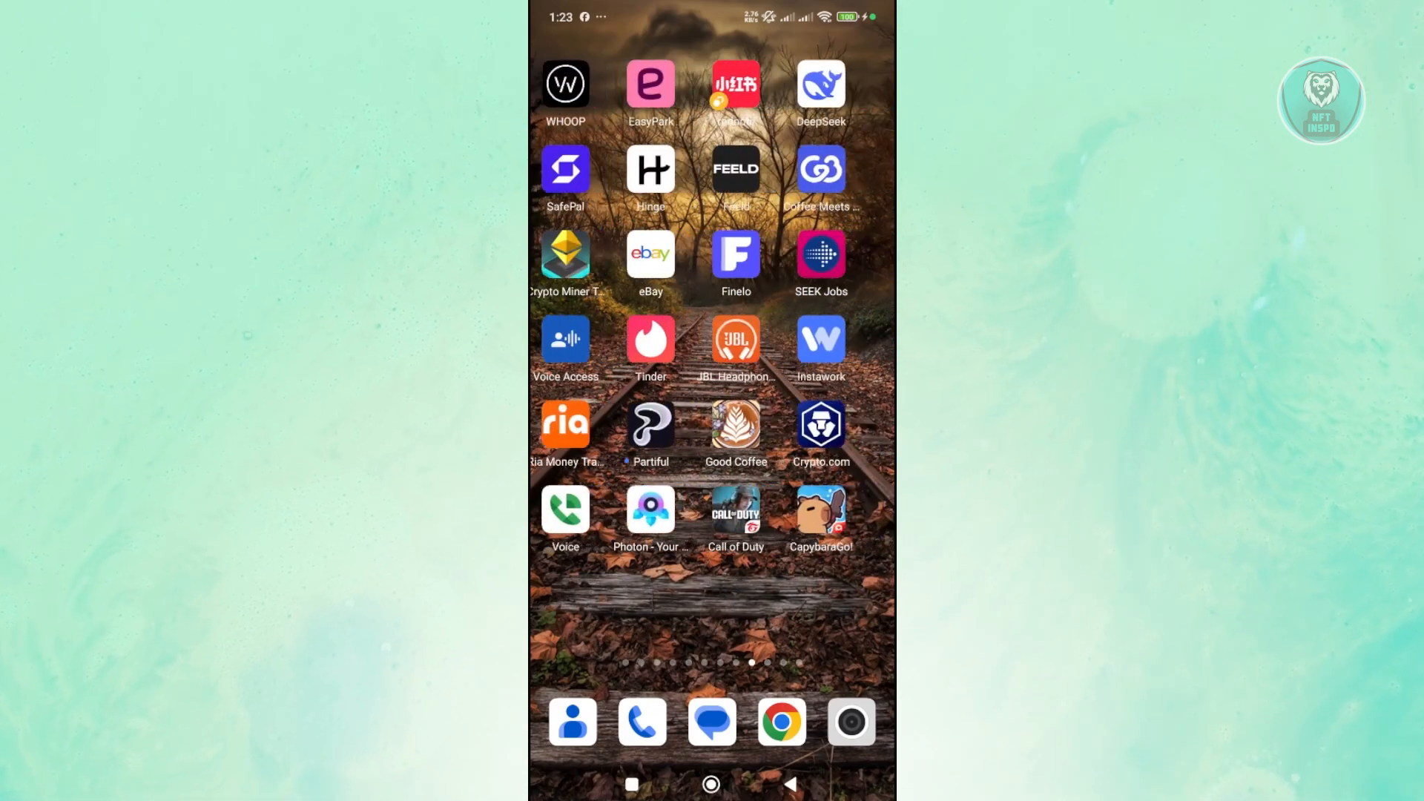
pyautogui.hscroll(-3)
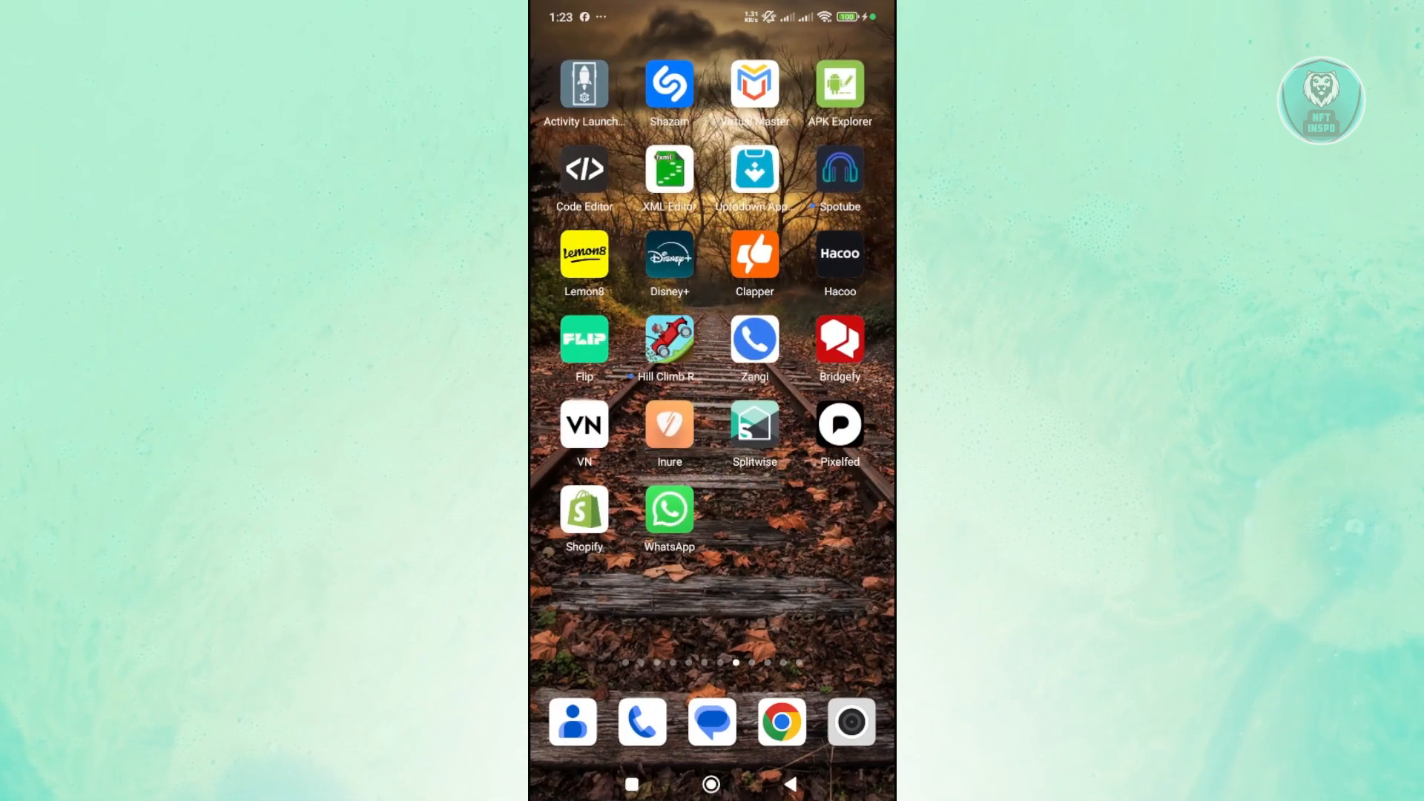
pyautogui.hscroll(-3)
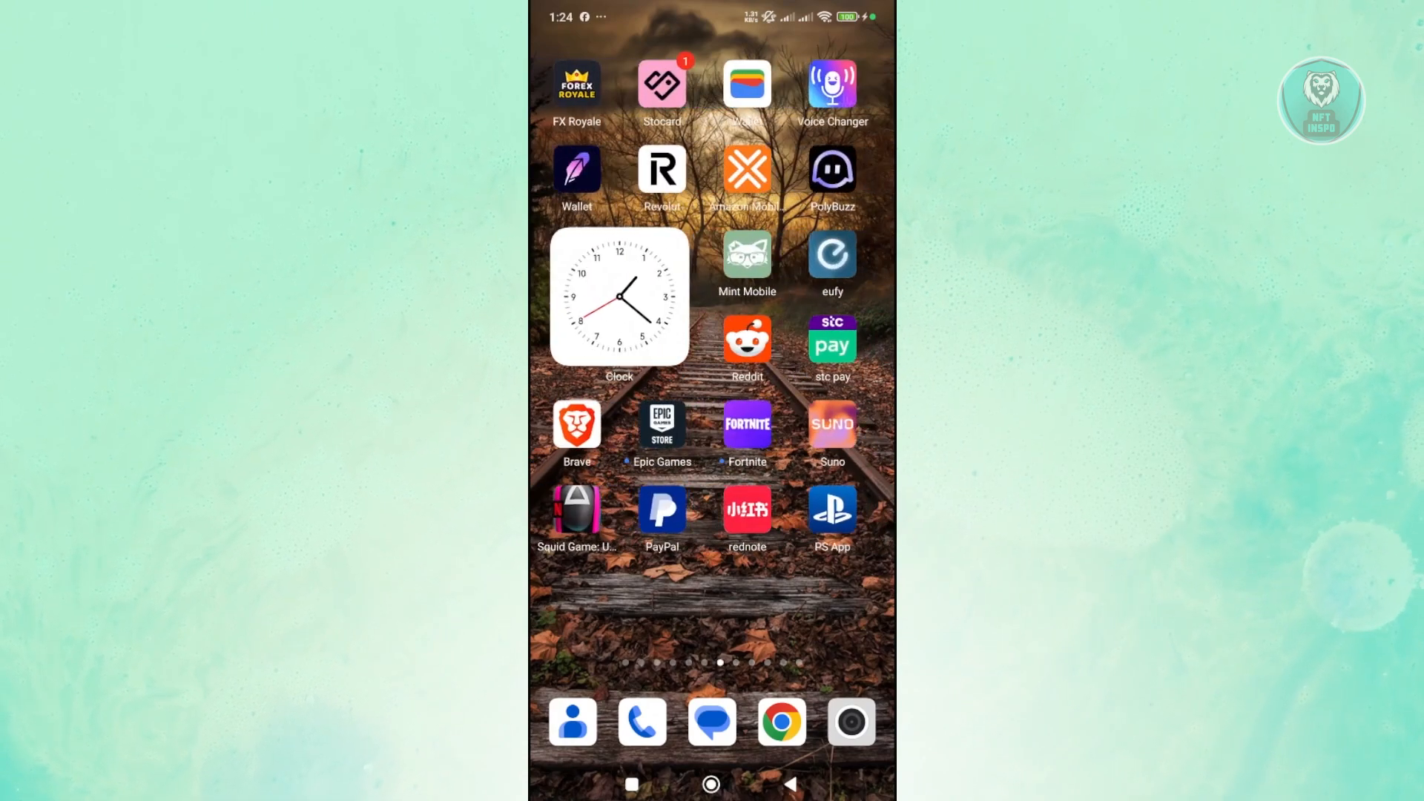
pyautogui.hscroll(-3)
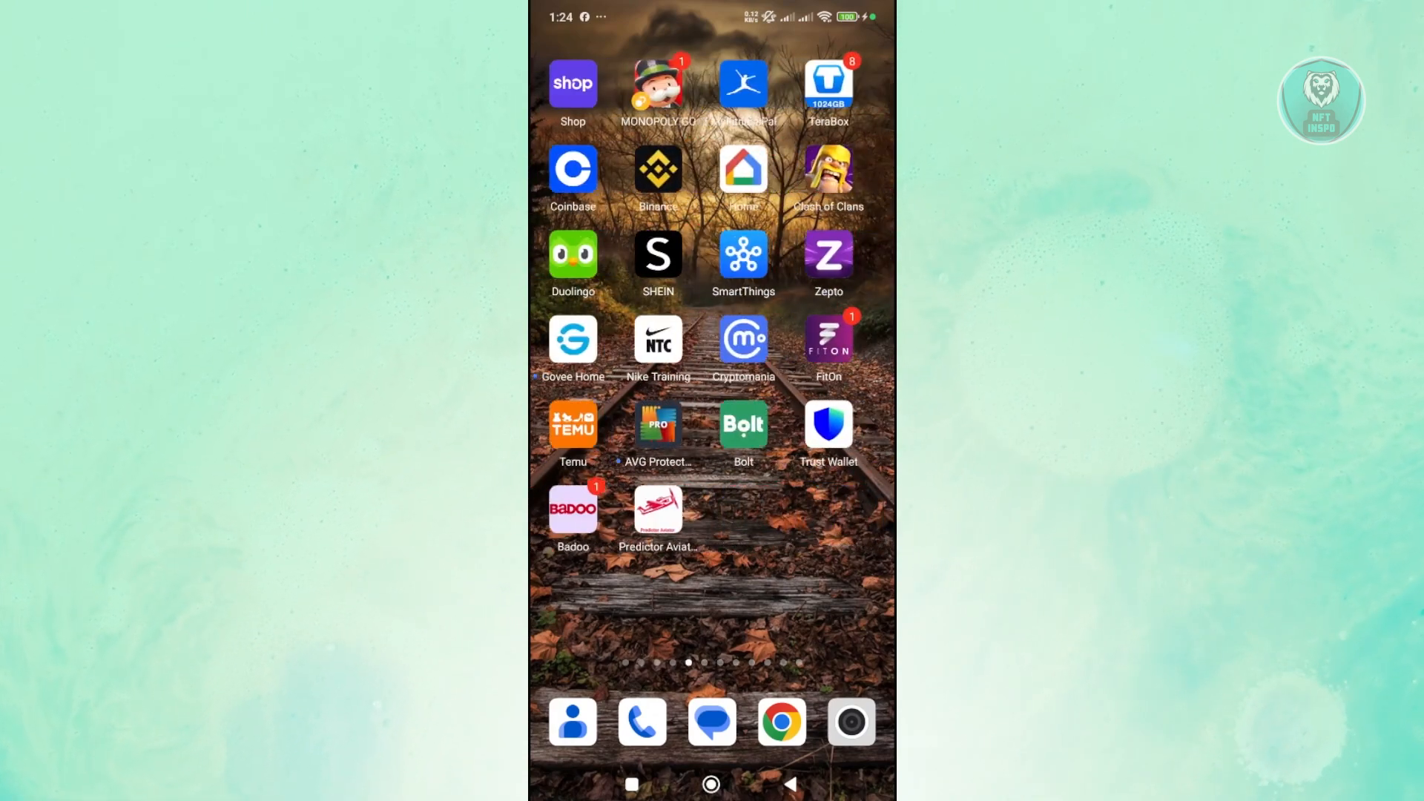
pyautogui.hscroll(-3)
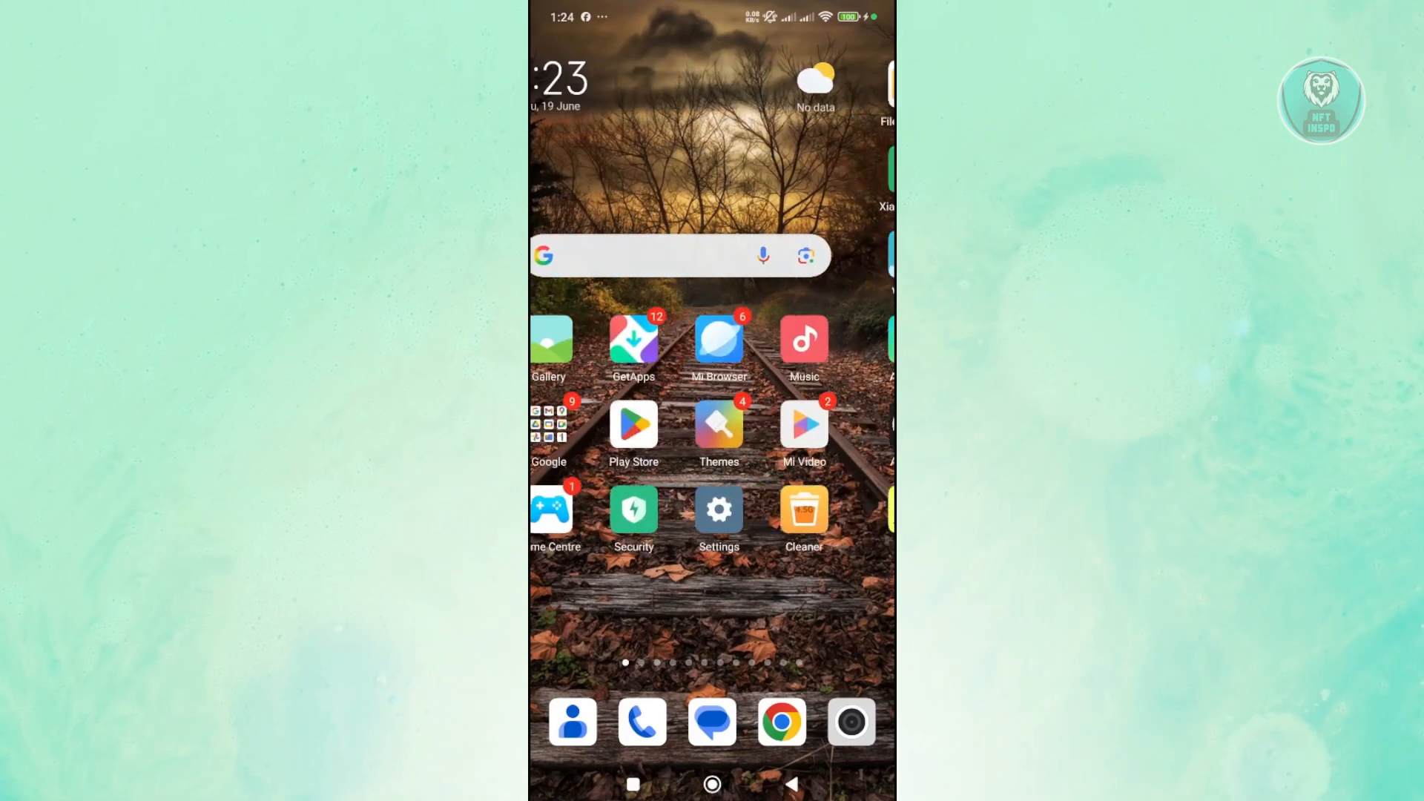
# Step: Launch Play Store and bring up the Strava: Run, Bike, Walk listing with its update available
pyautogui.click(633, 424)
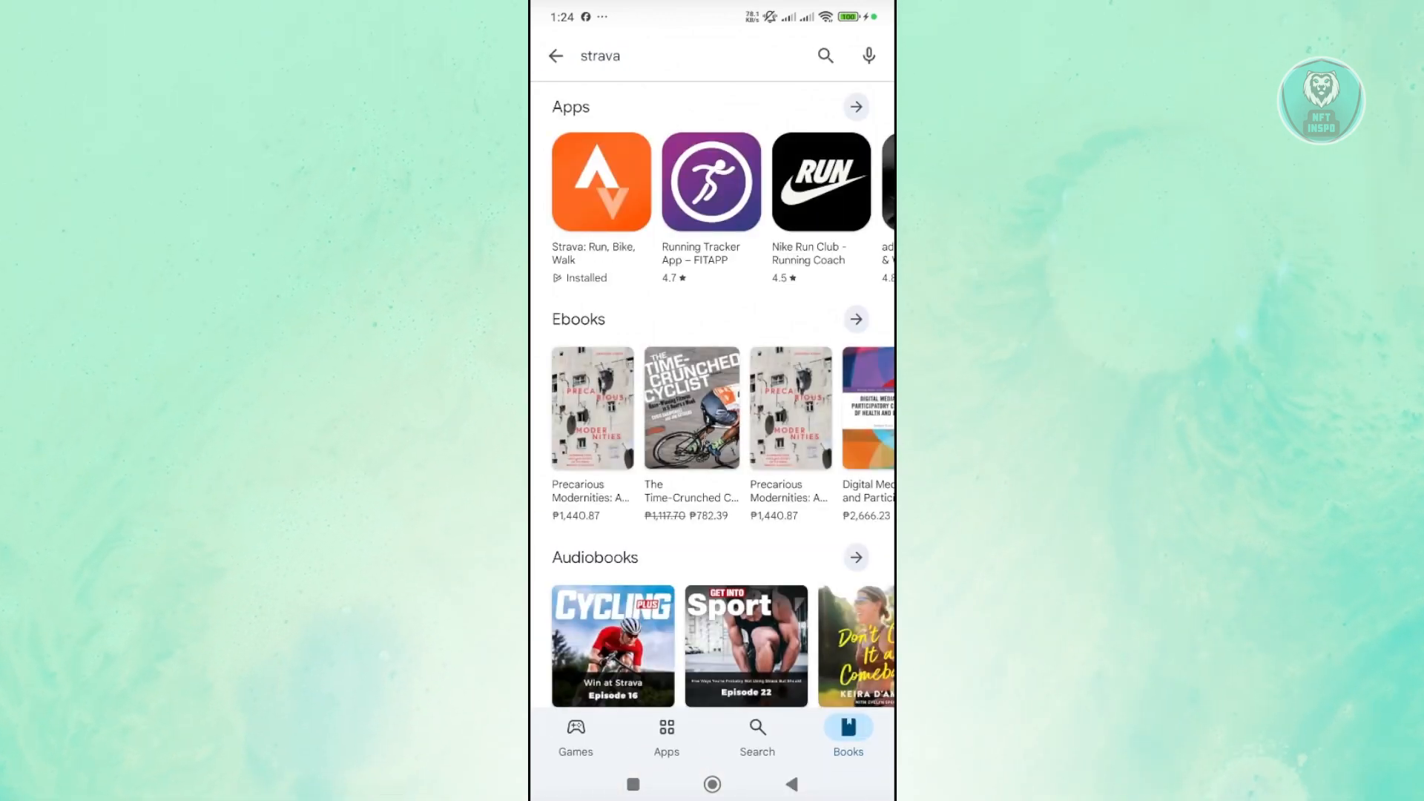
pyautogui.click(600, 181)
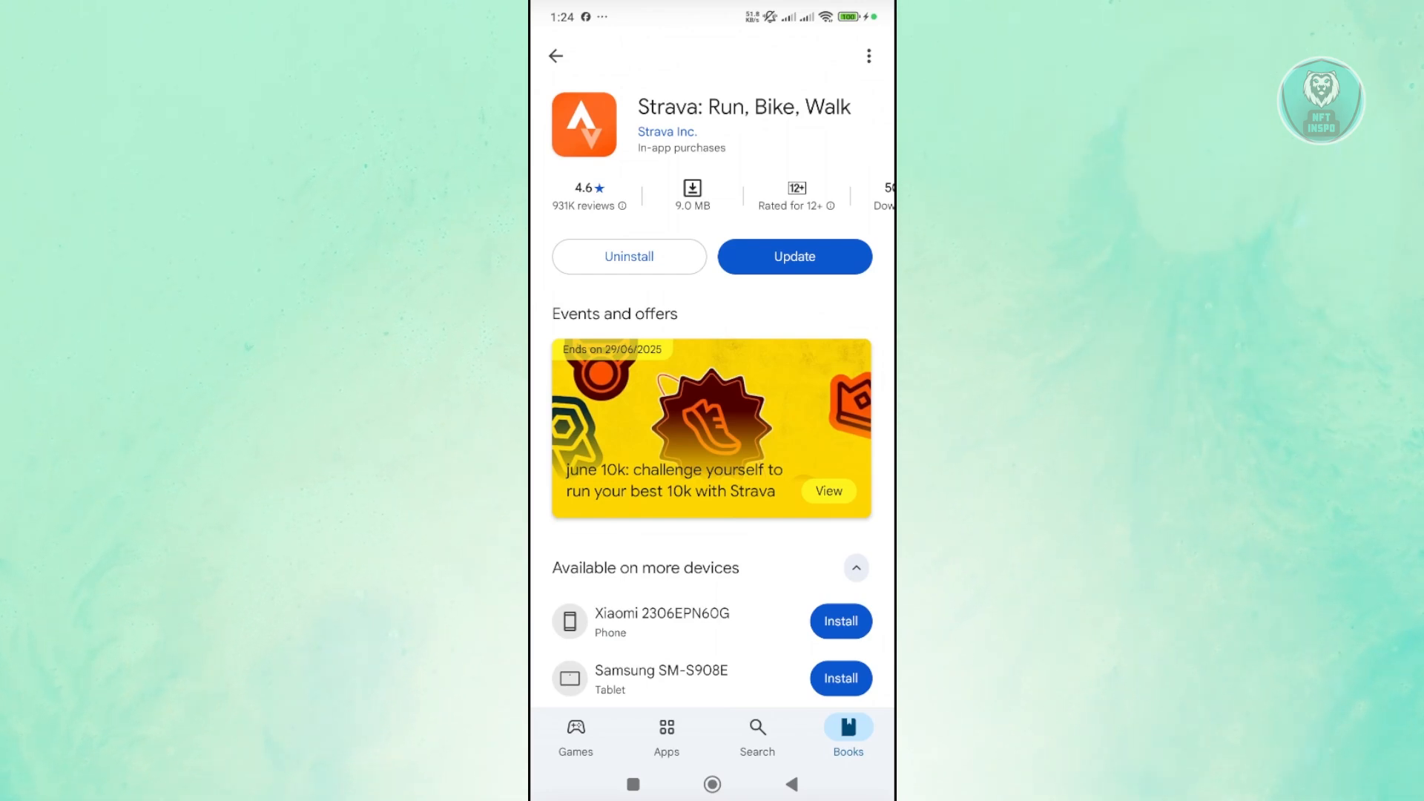
# Step: Start the Strava update so the listing shows the download as pending
pyautogui.click(792, 256)
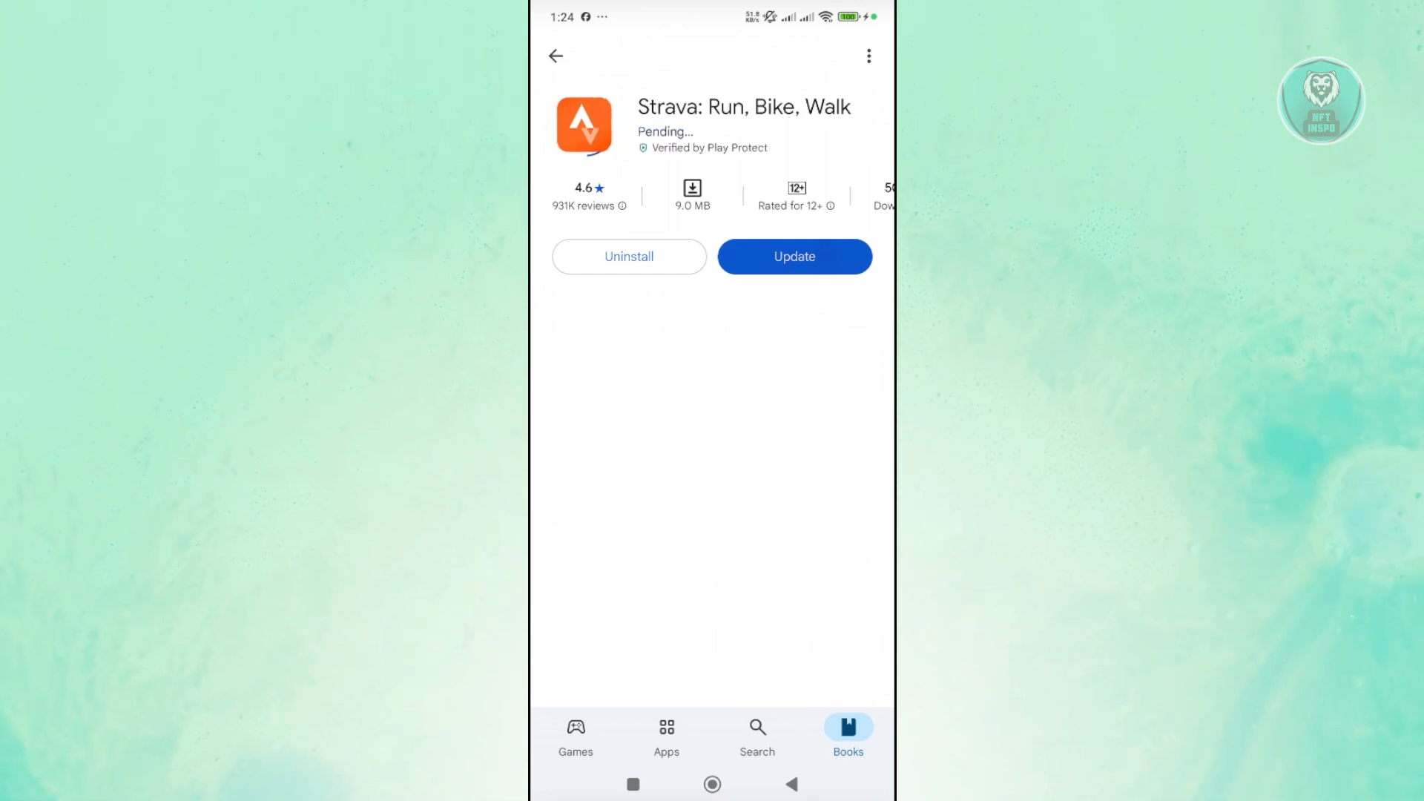
pyautogui.click(792, 257)
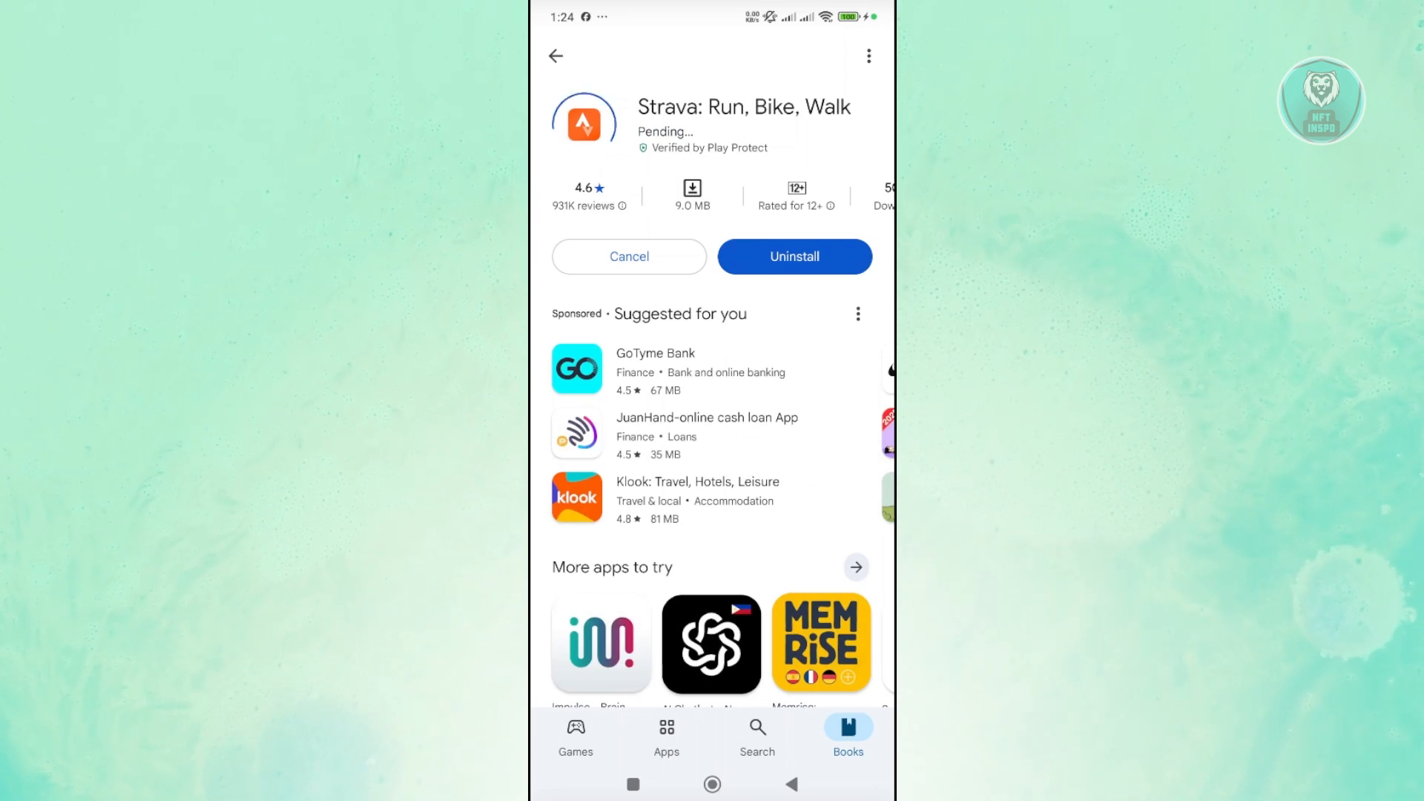